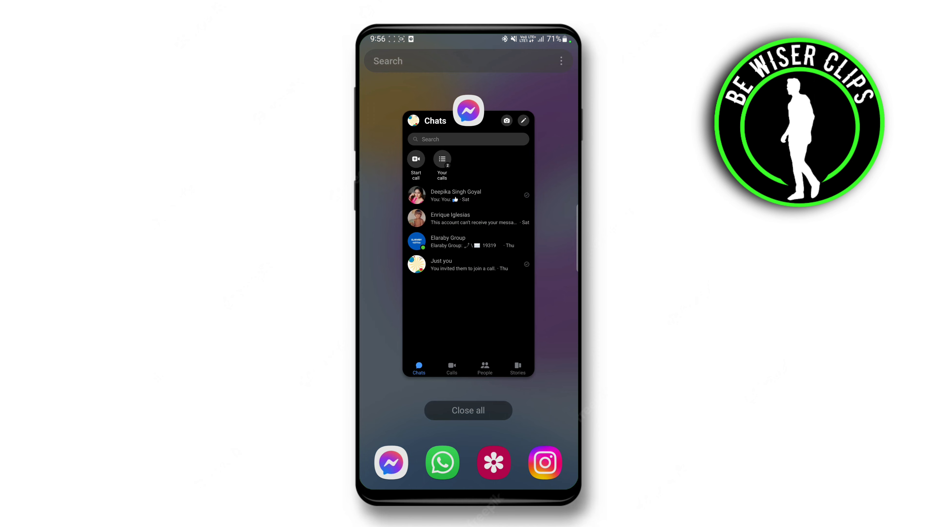
- Close all recent apps, including Messenger, from the Recents screen
click(468, 111)
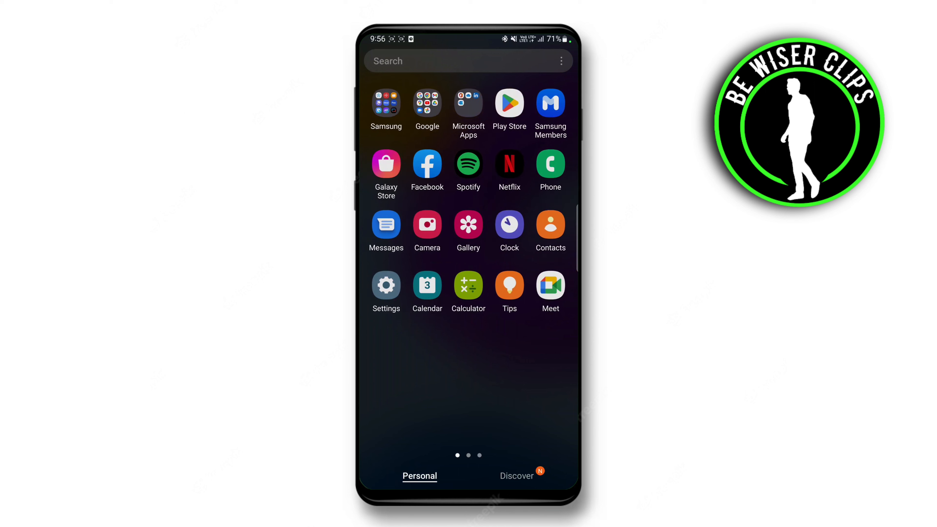
click(509, 102)
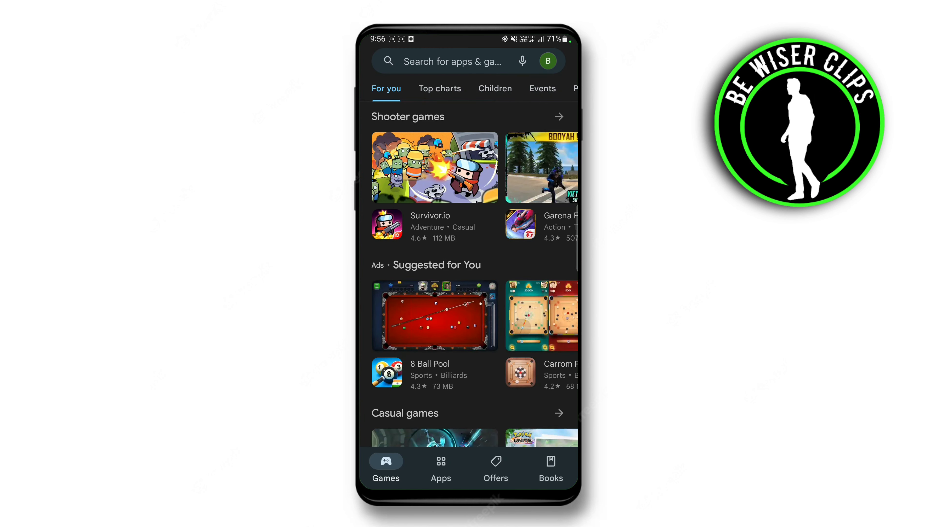
text(messenger)
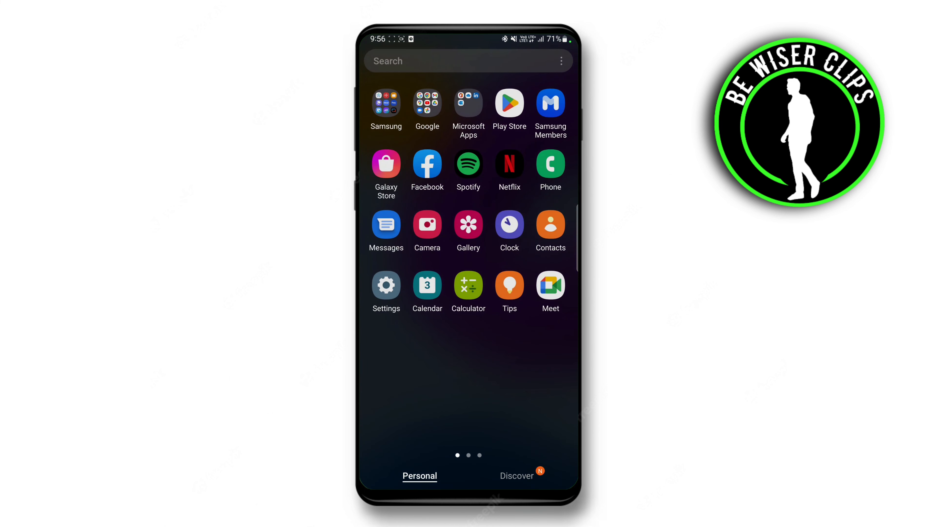
- Search Settings for 'messenger' and land on Messenger's App info page
click(386, 285)
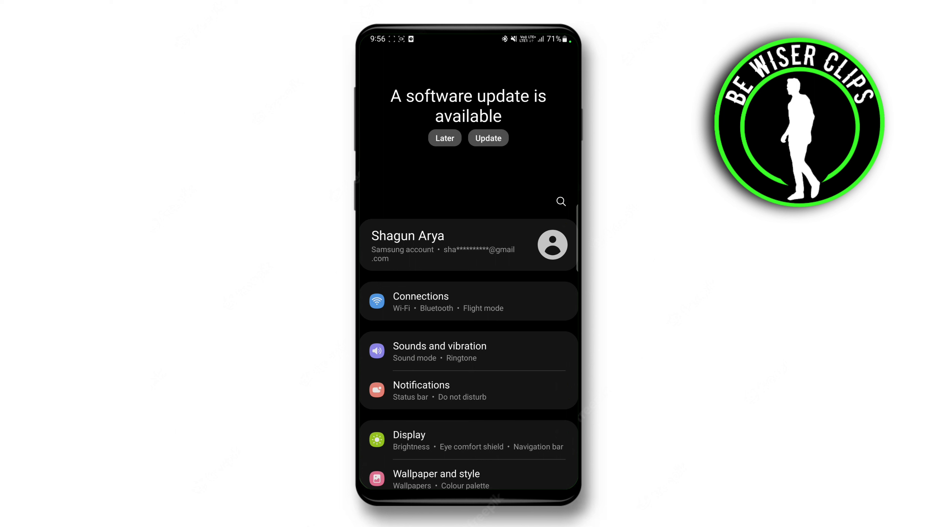
click(560, 202)
text(messanger)
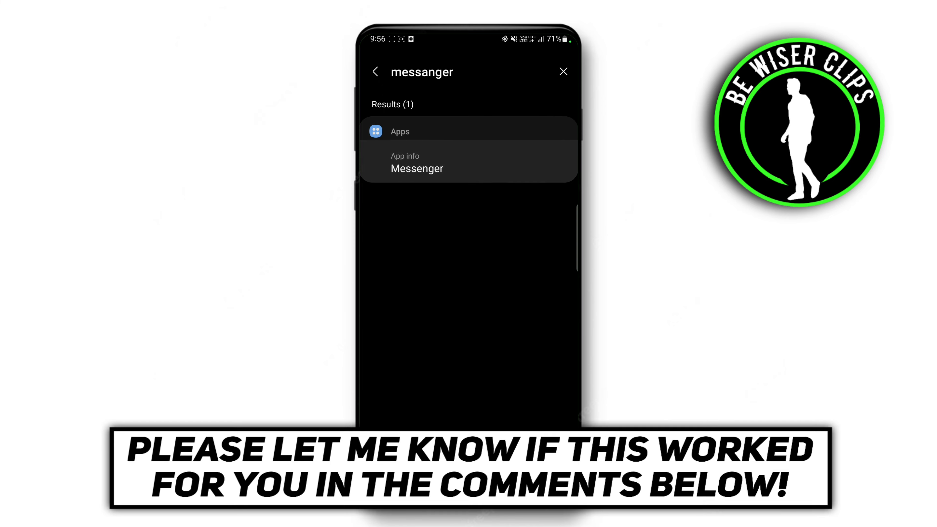
click(416, 163)
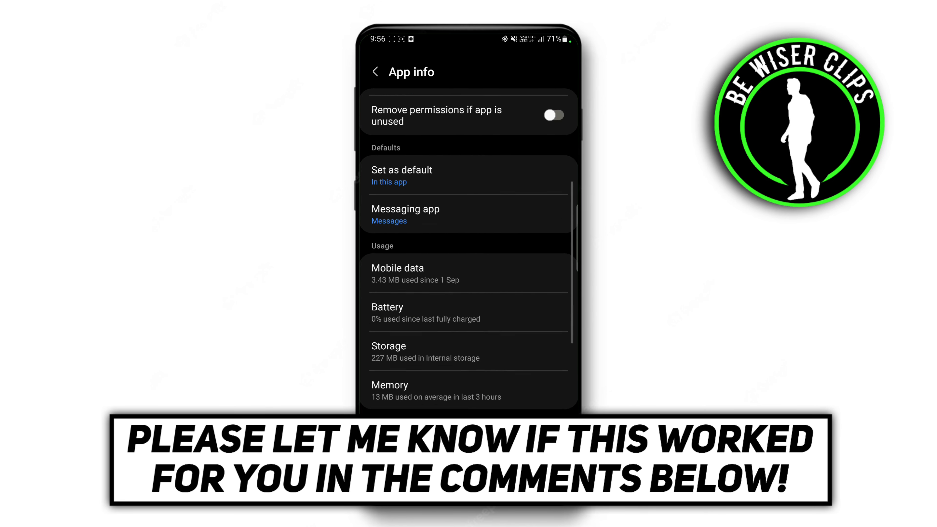
- Clear Messenger's cache via Storage, relaunch it and dismiss the incoming call alert
click(388, 351)
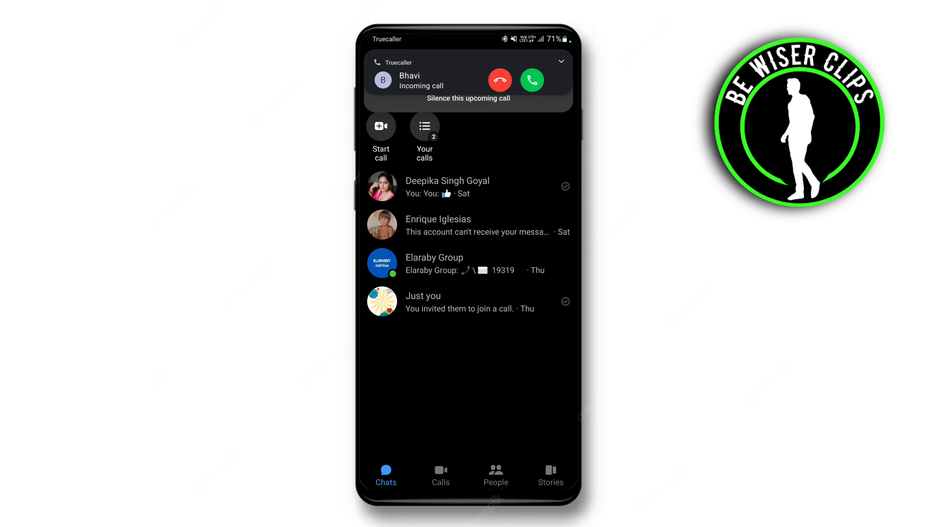
click(499, 79)
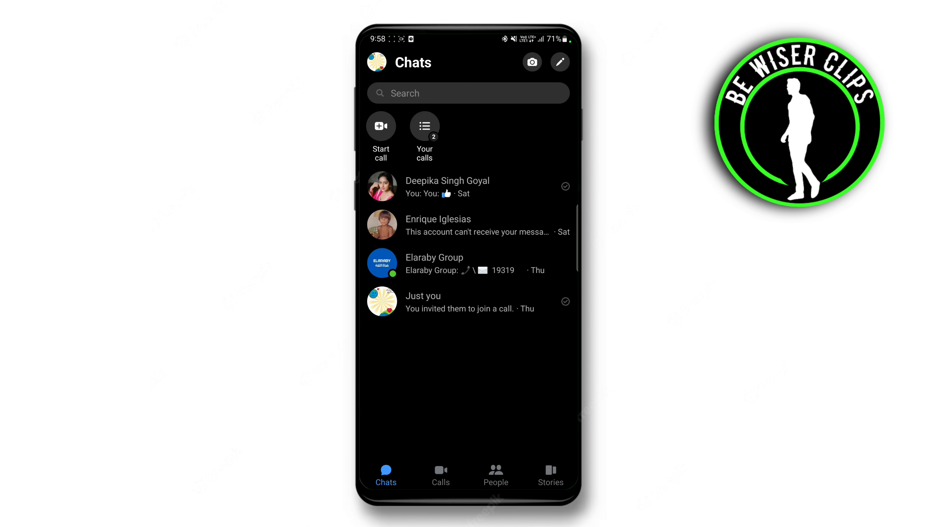